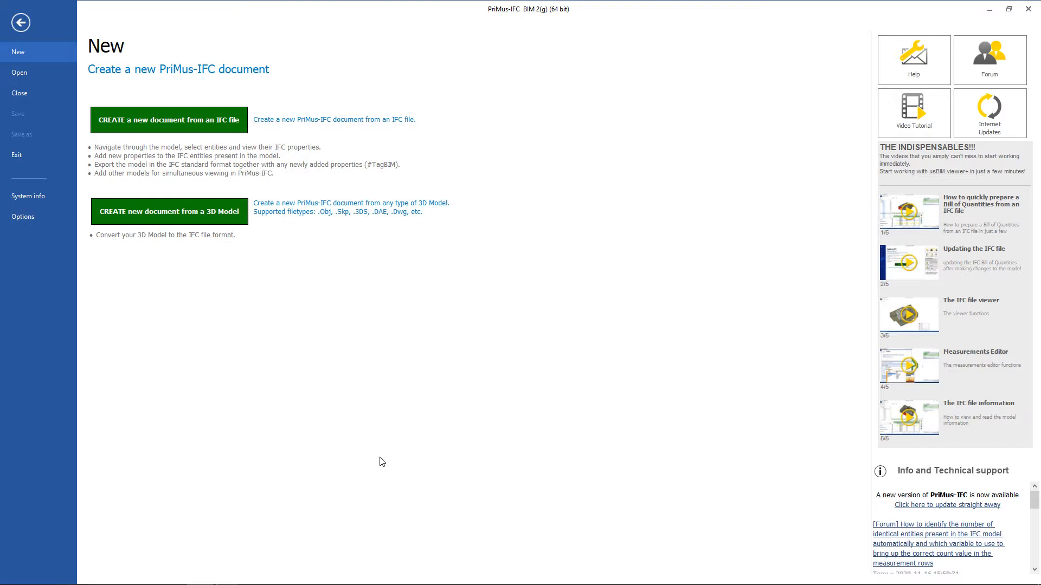
mouse_move(371, 454)
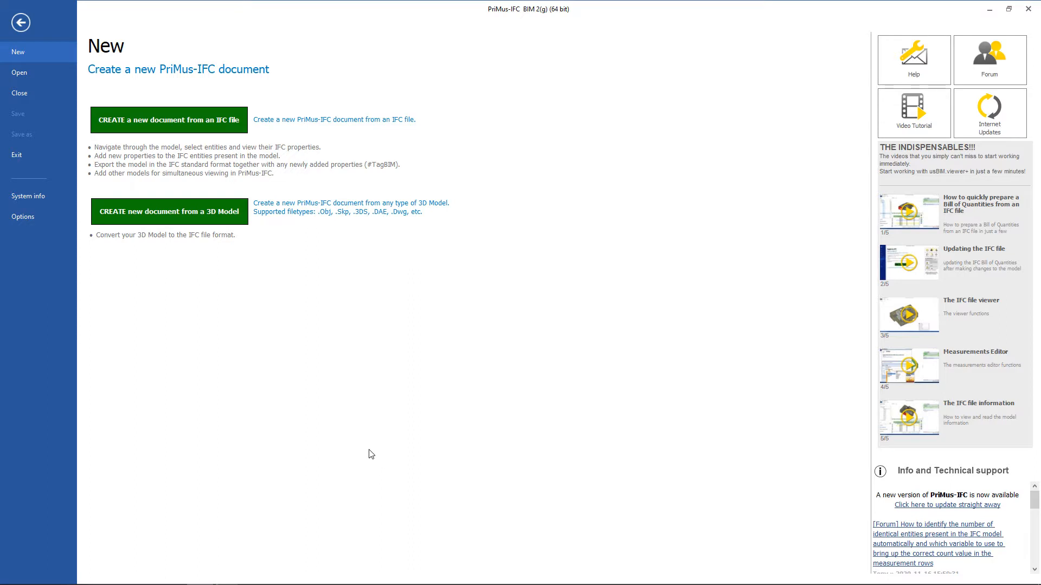
mouse_move(71, 20)
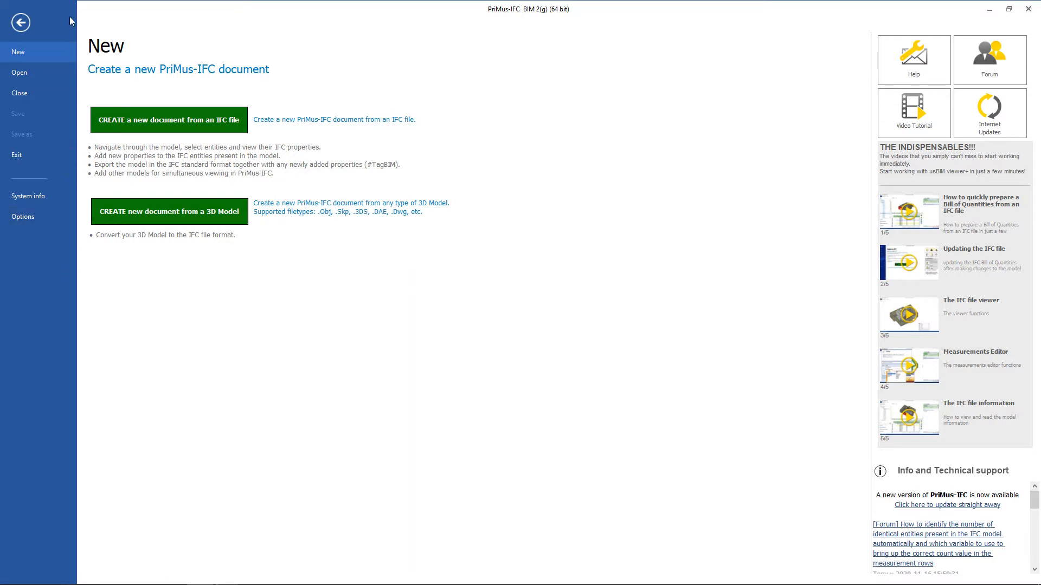
mouse_move(286, 270)
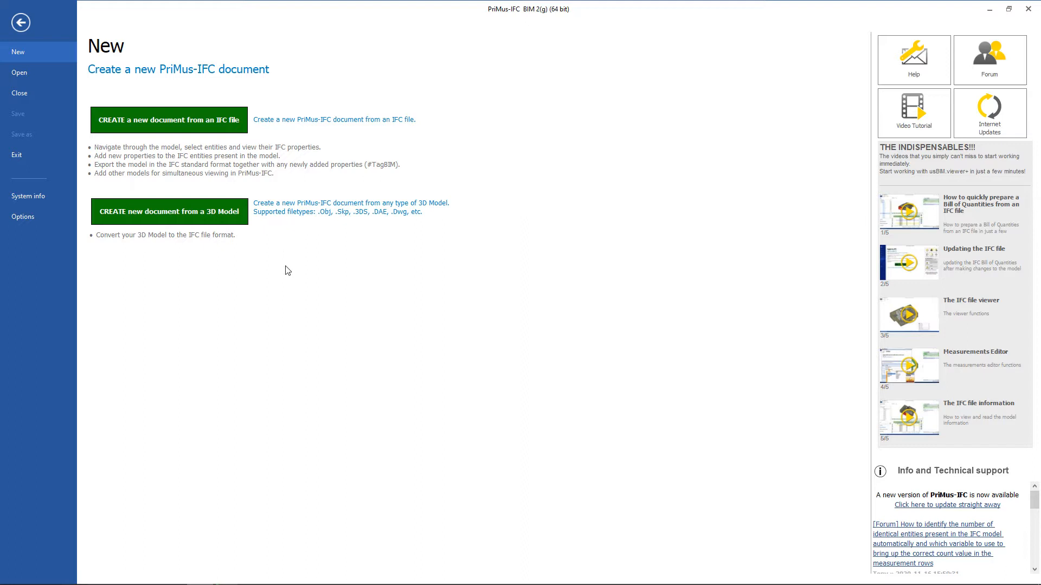
mouse_move(460, 76)
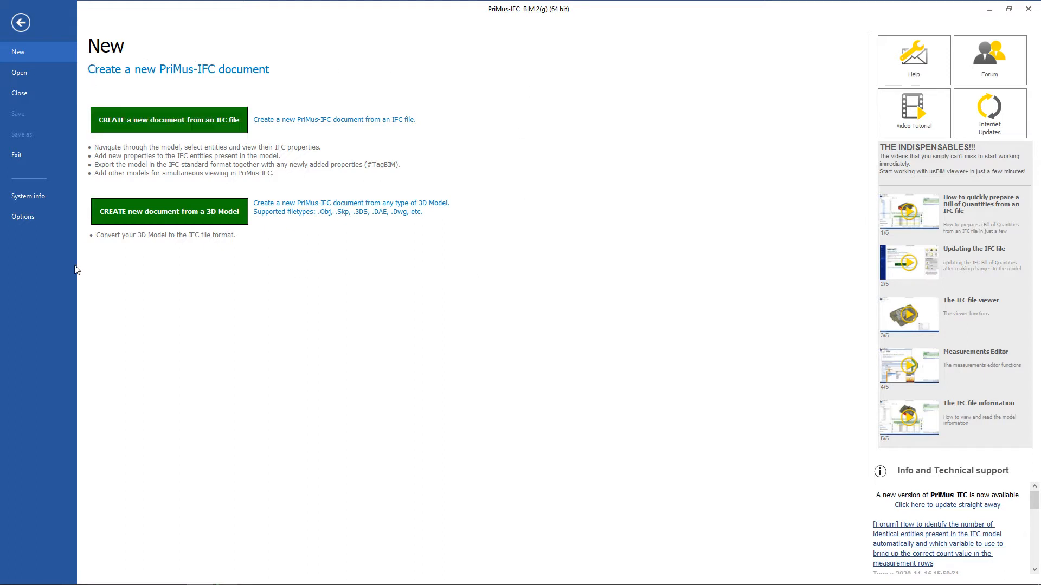
mouse_move(485, 278)
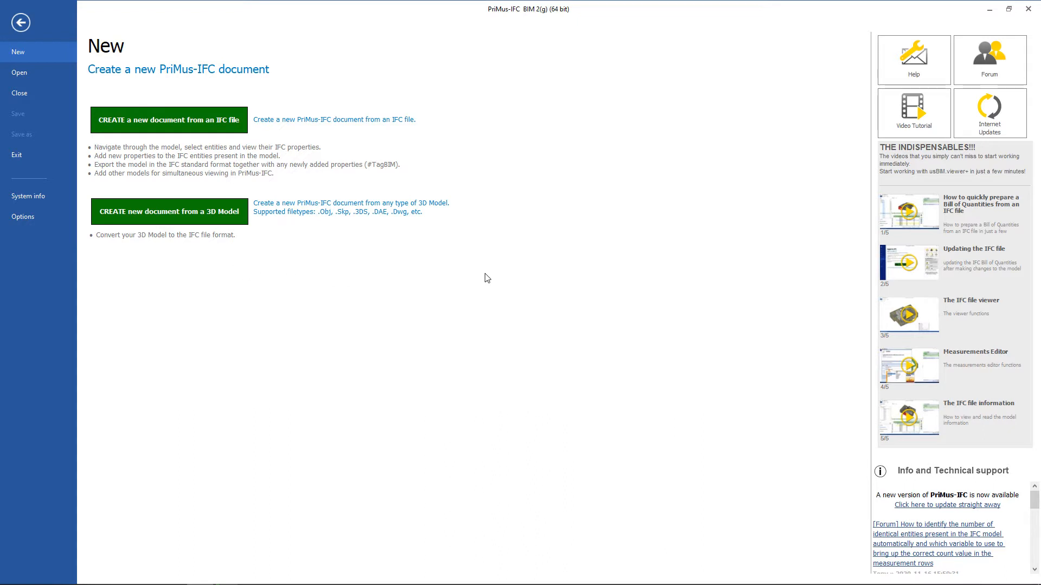
mouse_move(861, 108)
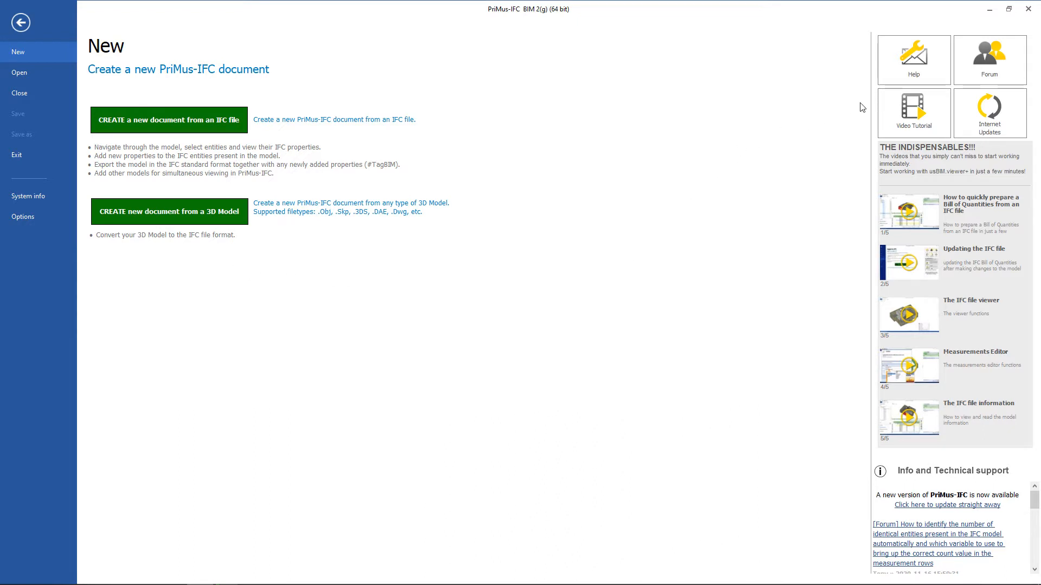
mouse_move(880, 64)
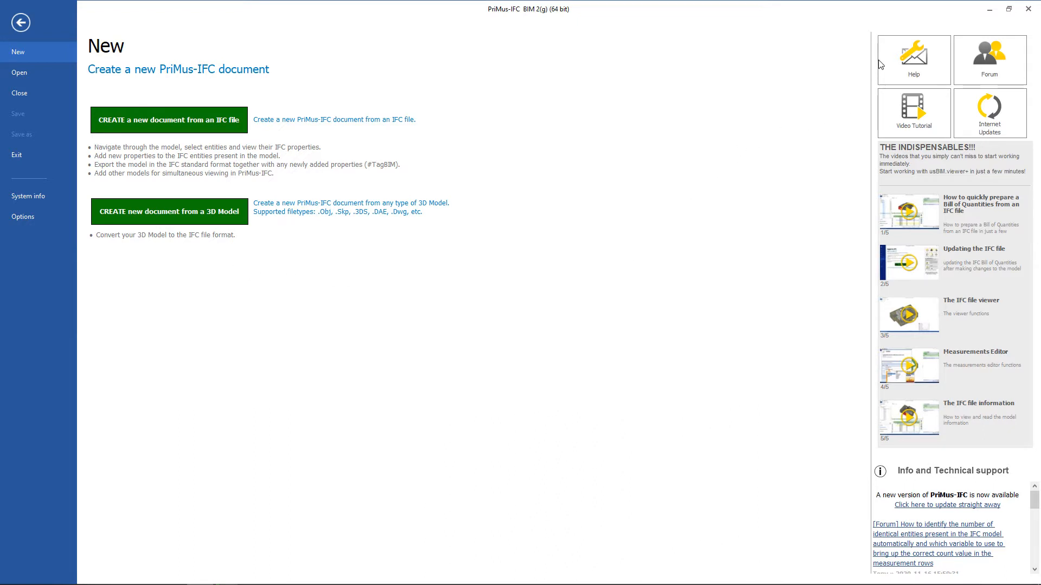
mouse_move(871, 37)
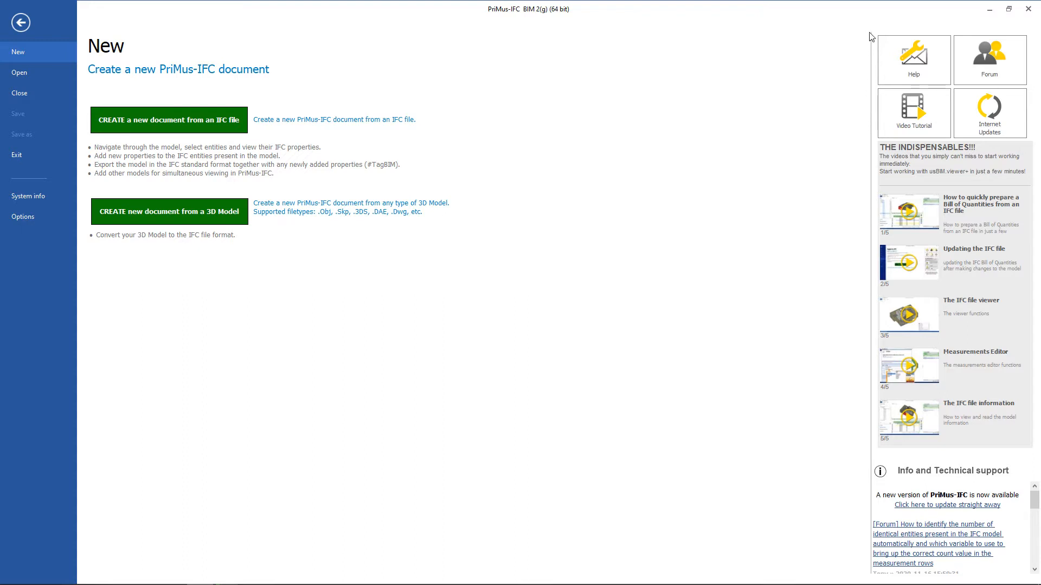
mouse_move(871, 138)
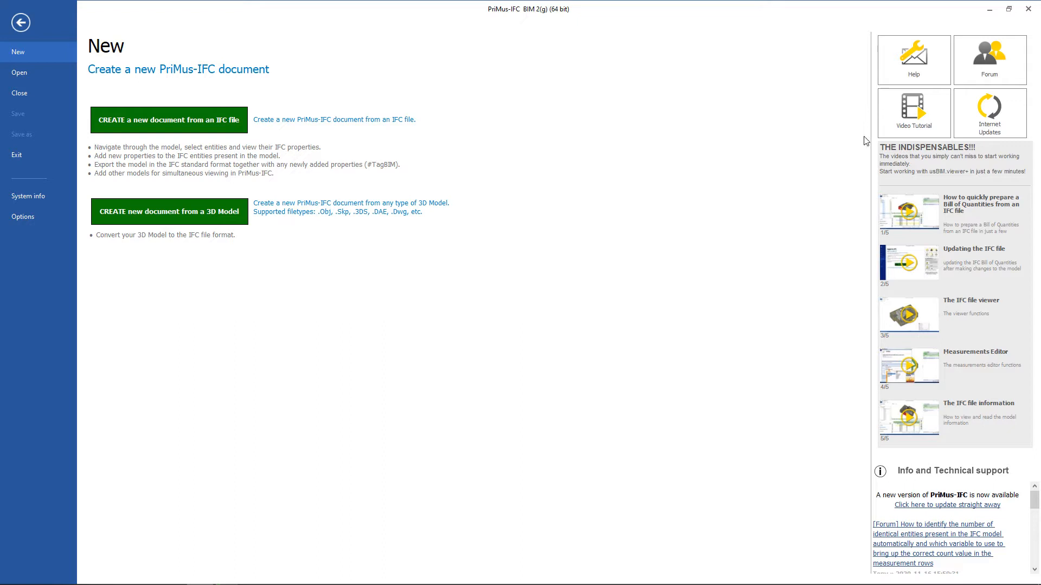
mouse_move(847, 332)
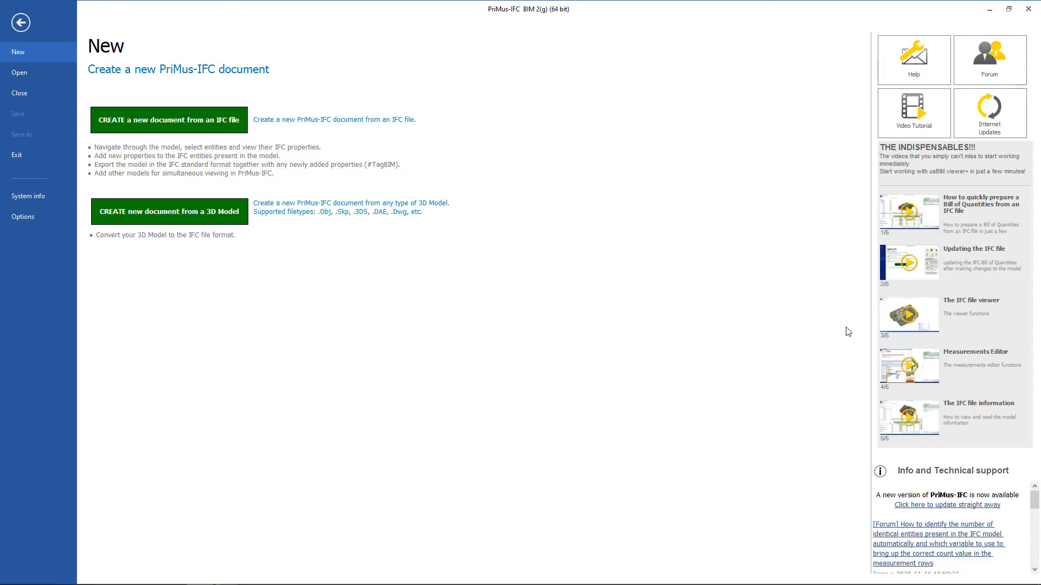
mouse_move(865, 231)
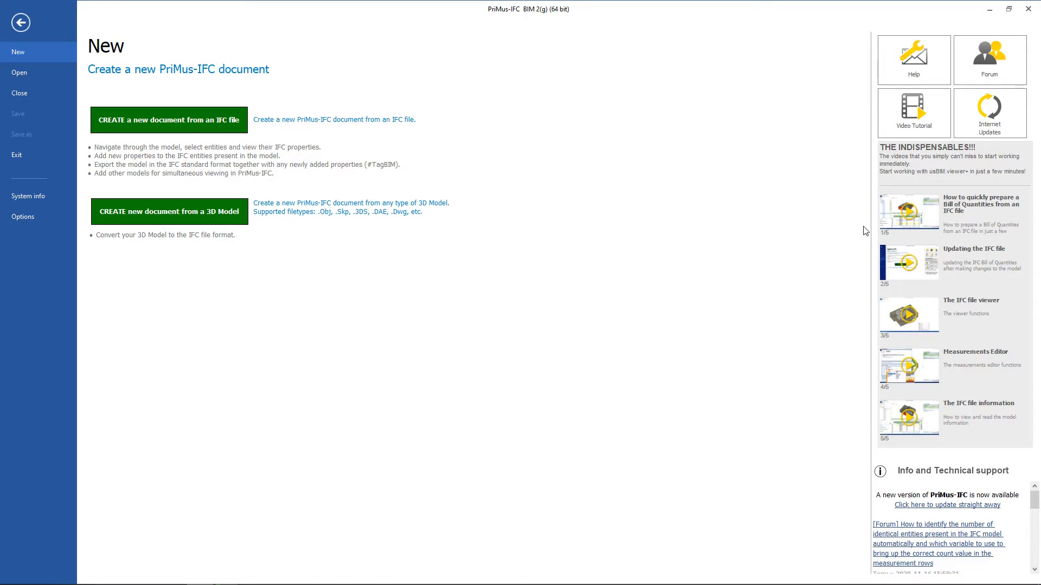
mouse_move(873, 295)
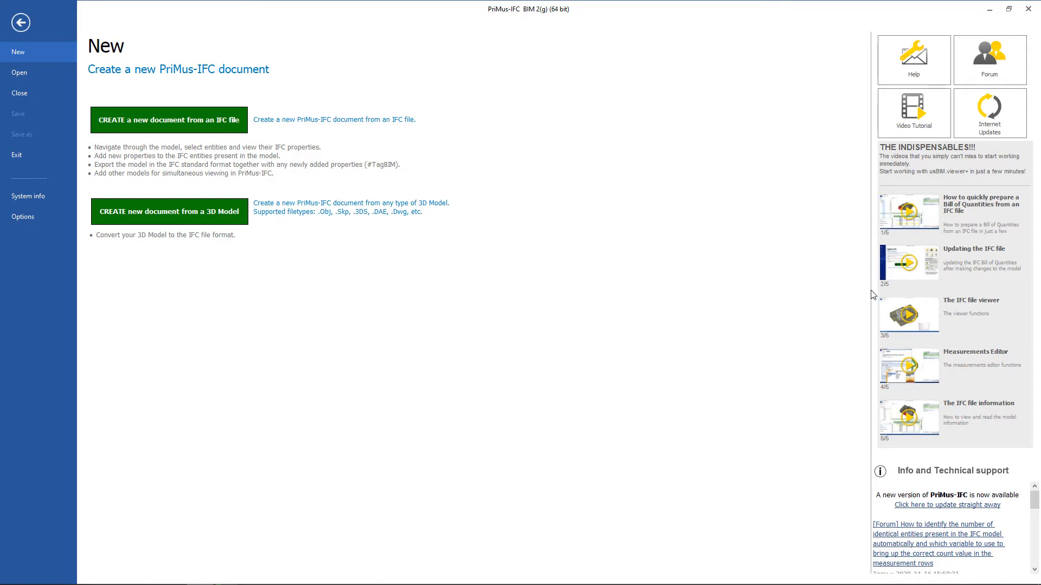
mouse_move(868, 454)
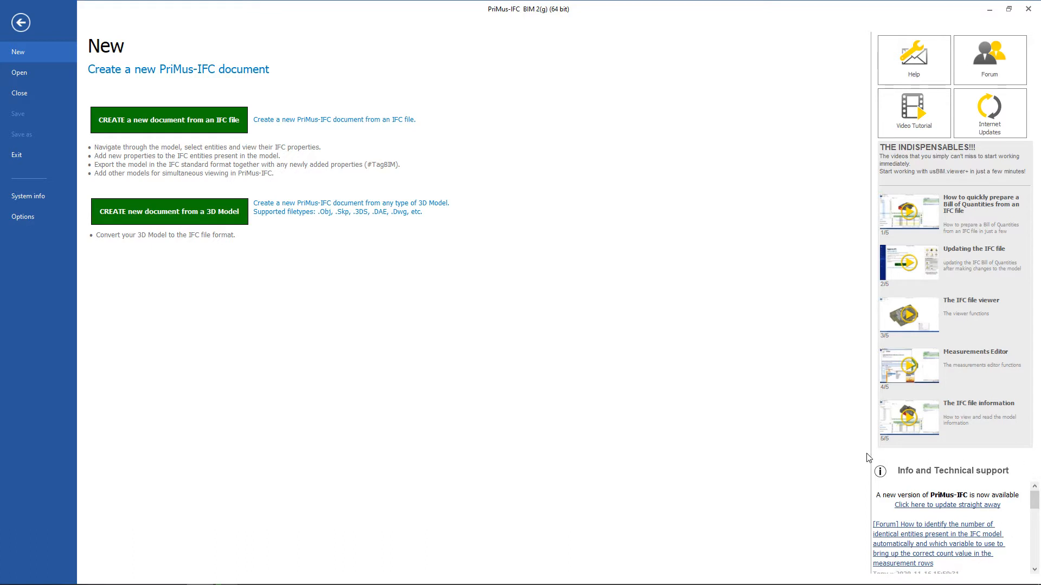
mouse_move(1018, 457)
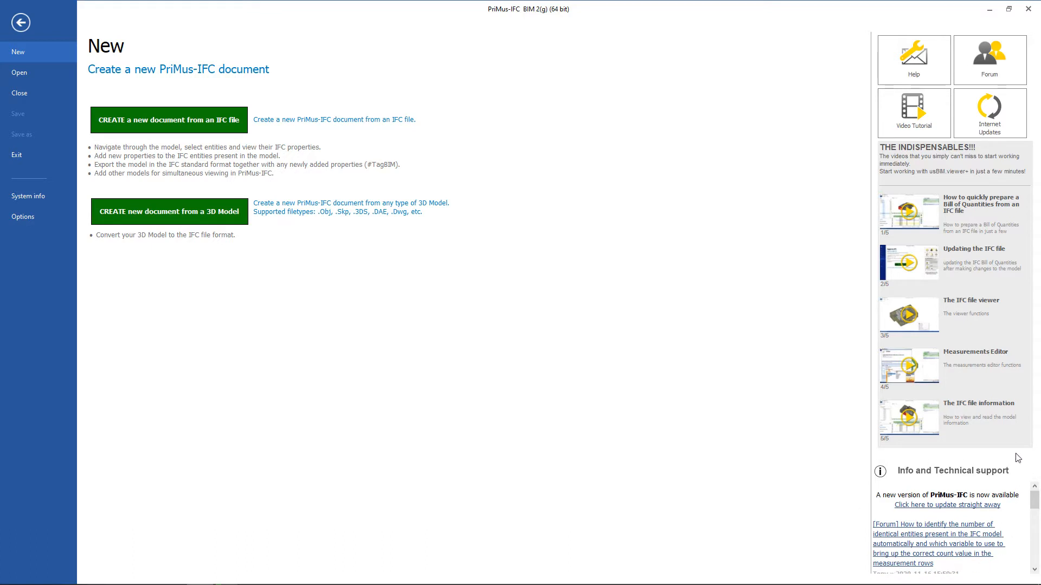
mouse_move(848, 452)
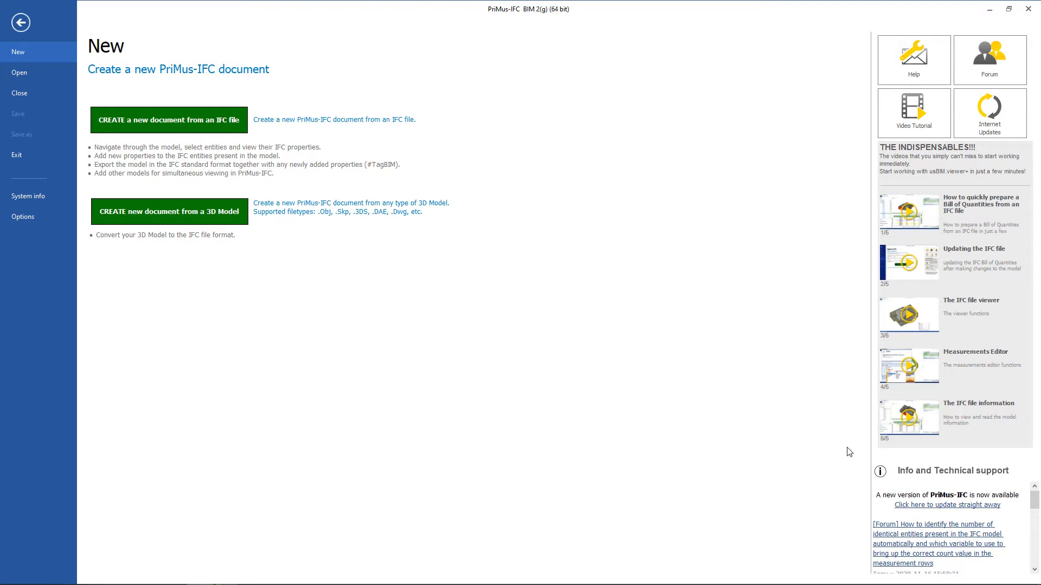
mouse_move(833, 443)
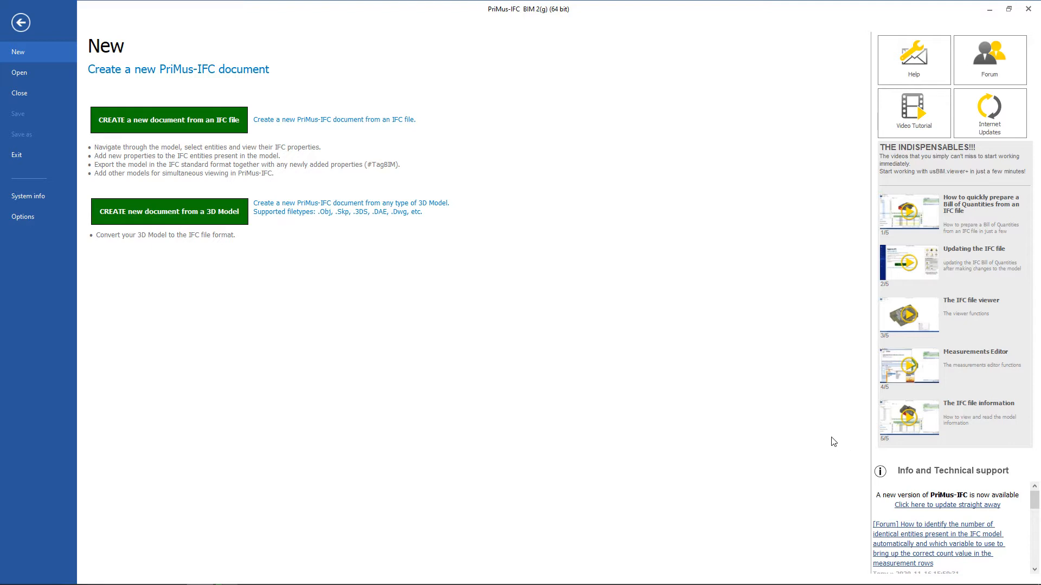
mouse_move(756, 409)
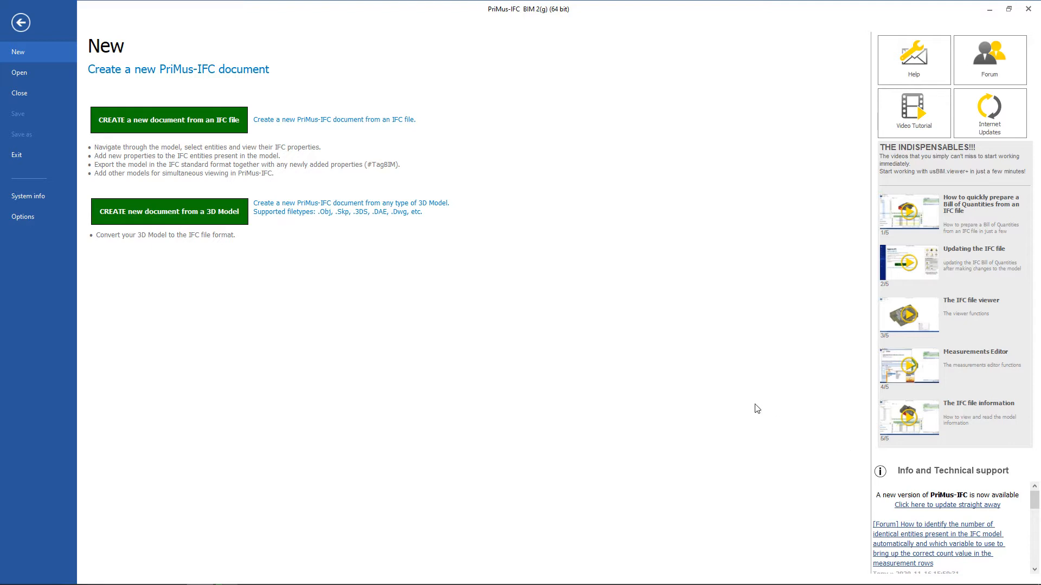
mouse_move(45, 93)
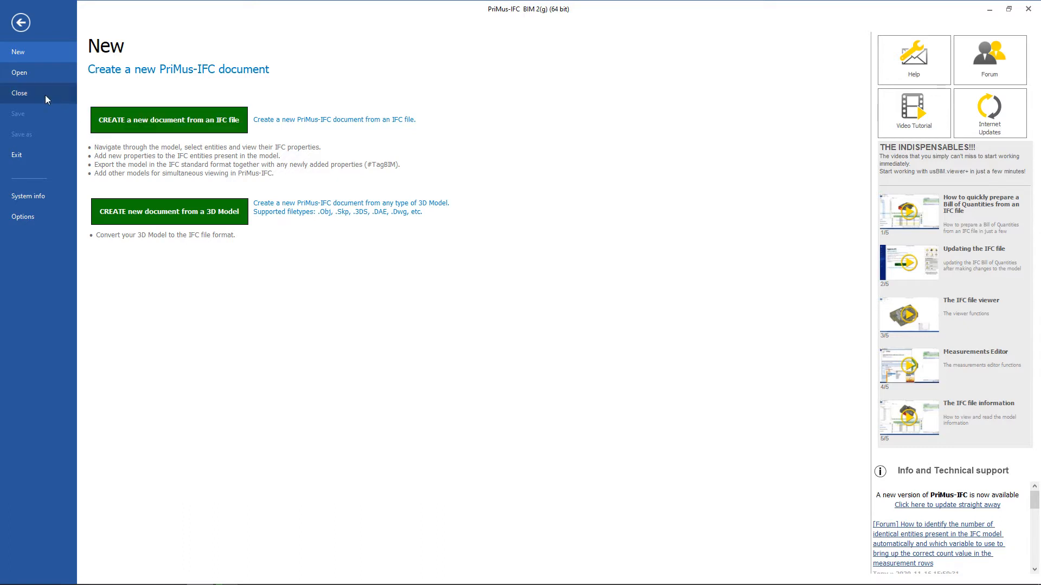
- Close the backstage and show the ? tab's Help, Forum, Video Tutorial, Internet Updates and Info commands
left_click(19, 94)
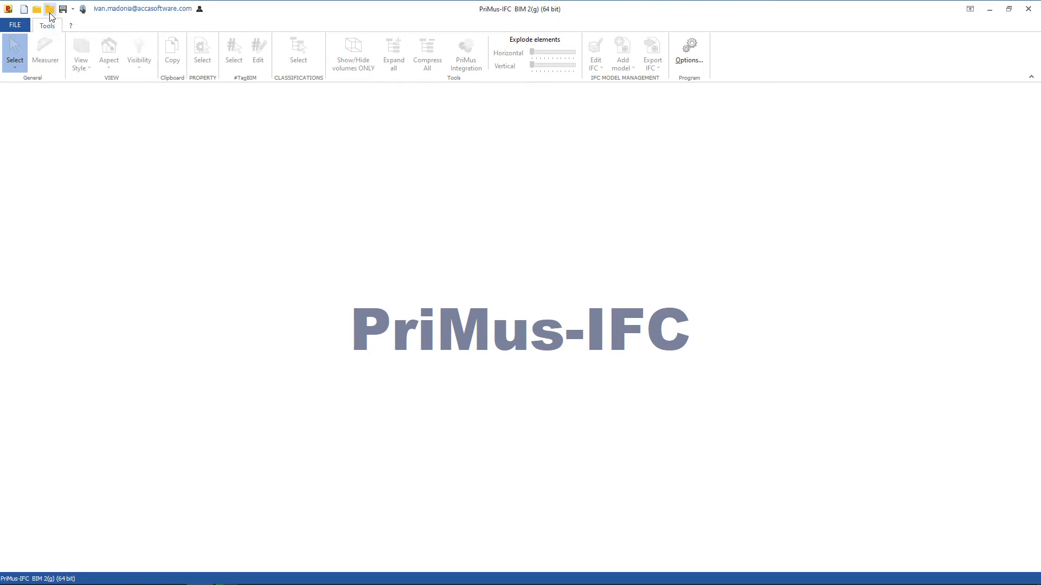
mouse_move(62, 9)
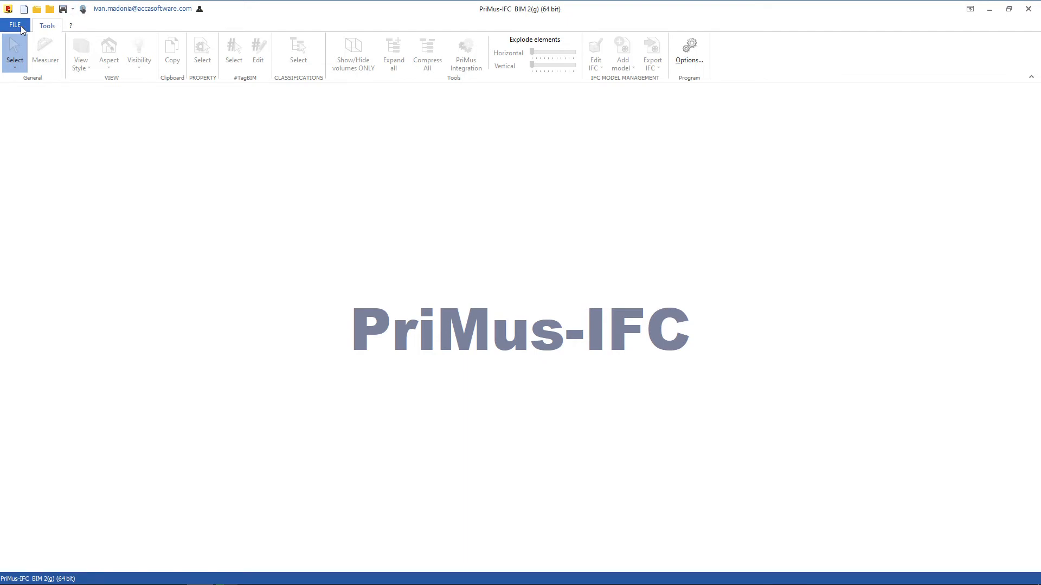
mouse_move(52, 35)
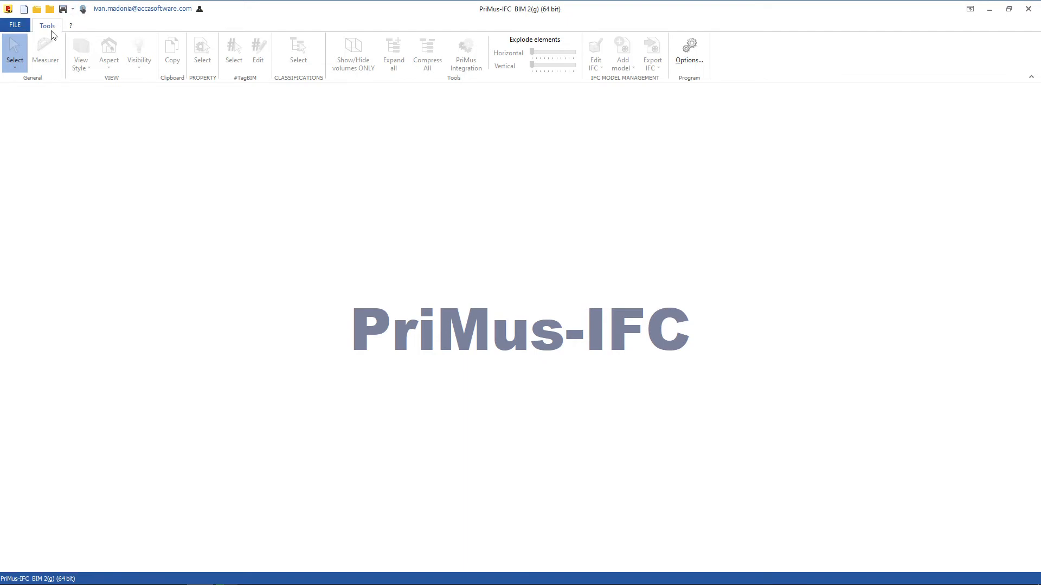
mouse_move(258, 93)
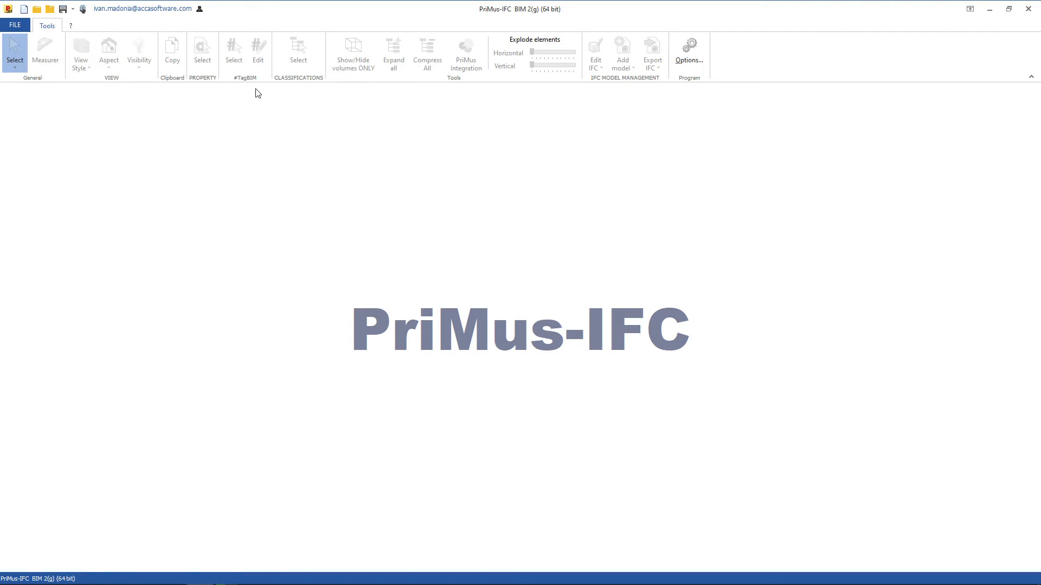
mouse_move(608, 100)
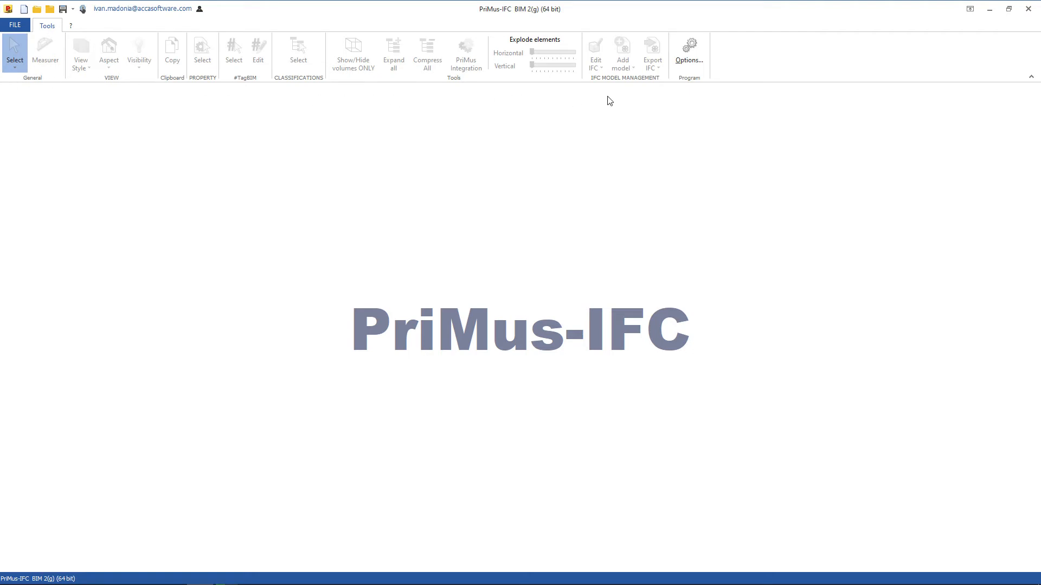
mouse_move(73, 30)
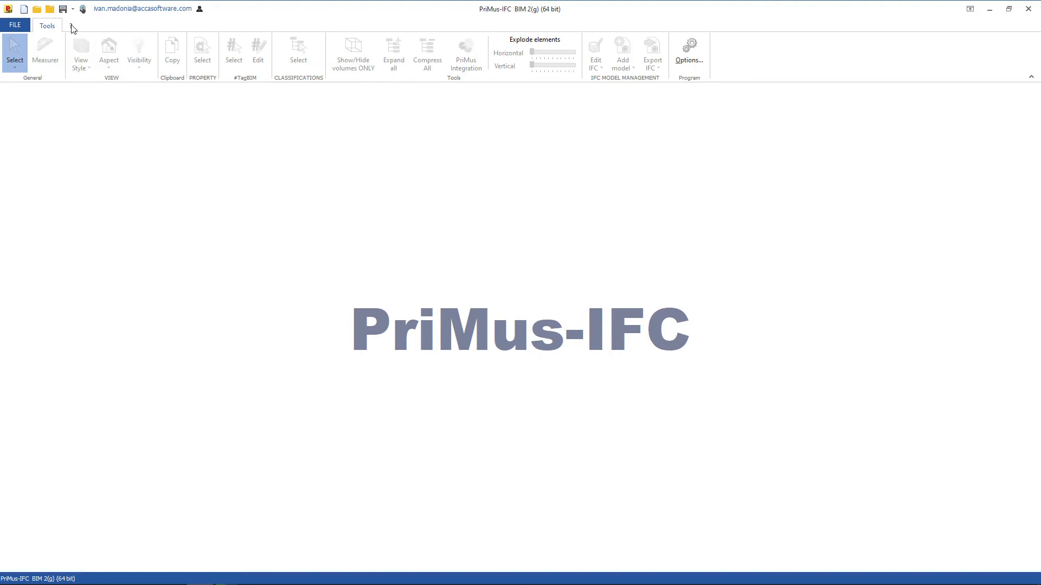
left_click(70, 25)
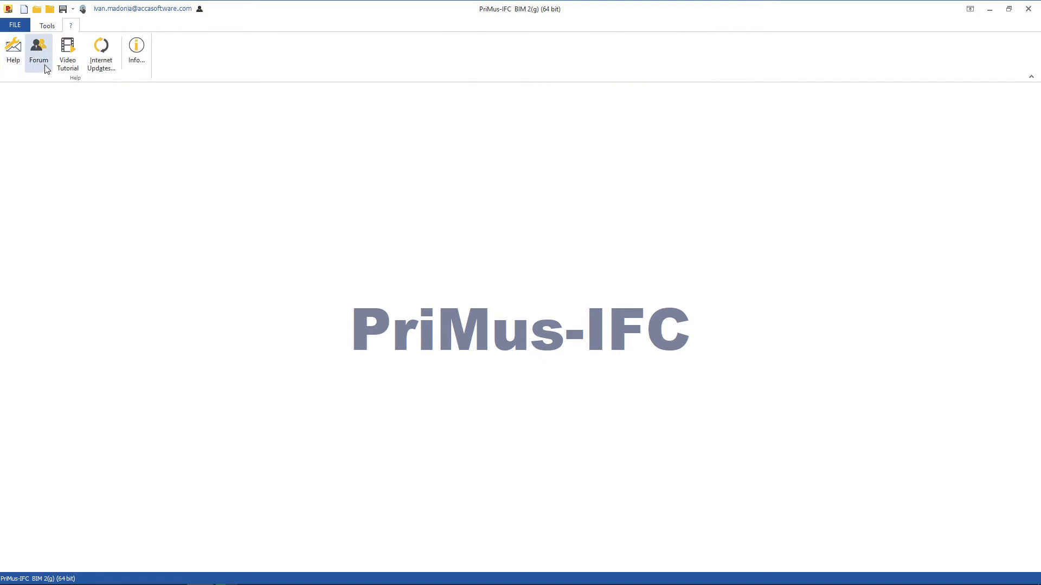
mouse_move(135, 49)
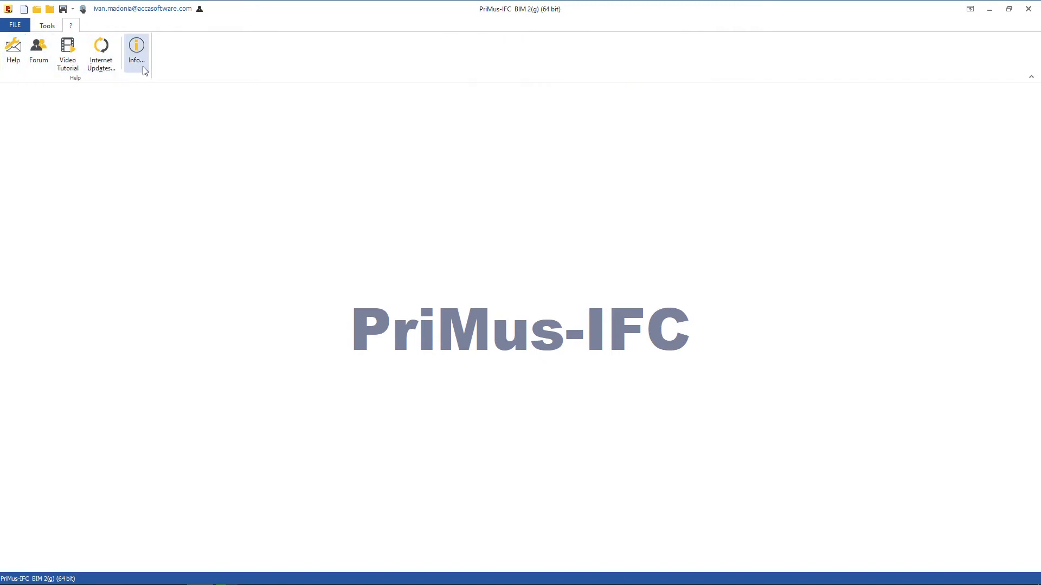
mouse_move(145, 83)
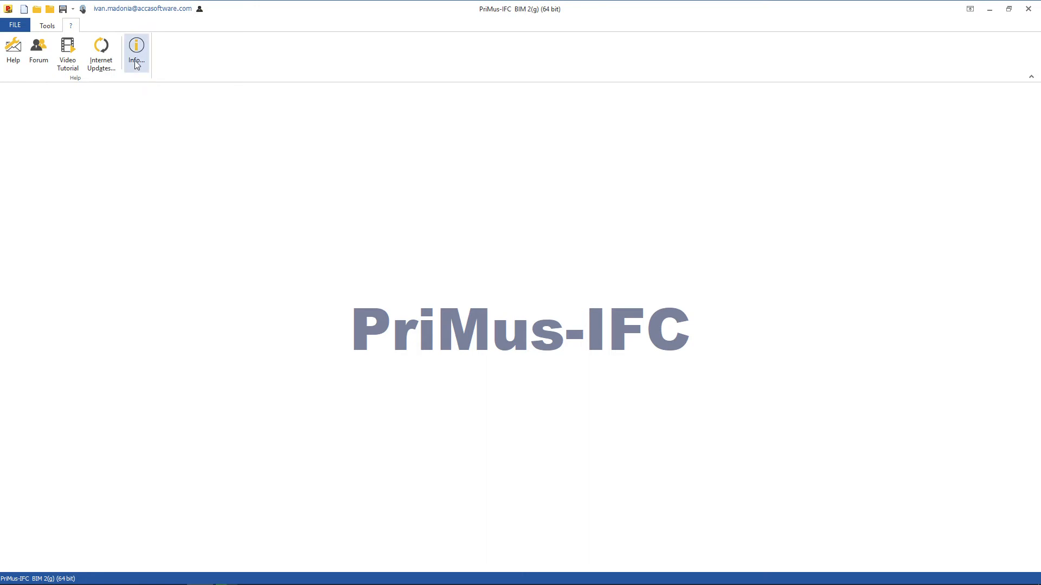
- View the INFORMATION dialog with version and serial number, then confirm with OK
left_click(136, 50)
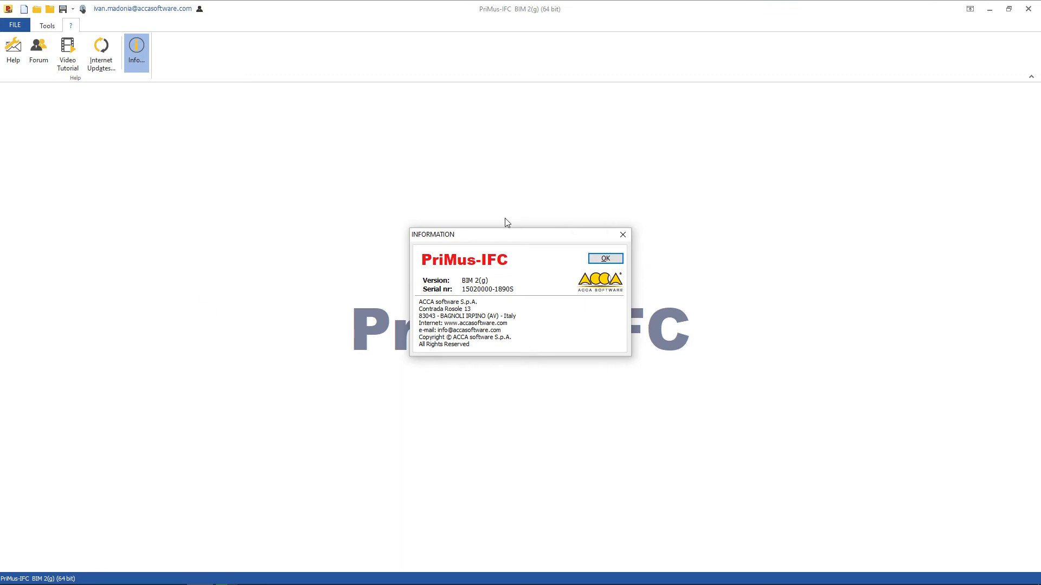
left_click(604, 258)
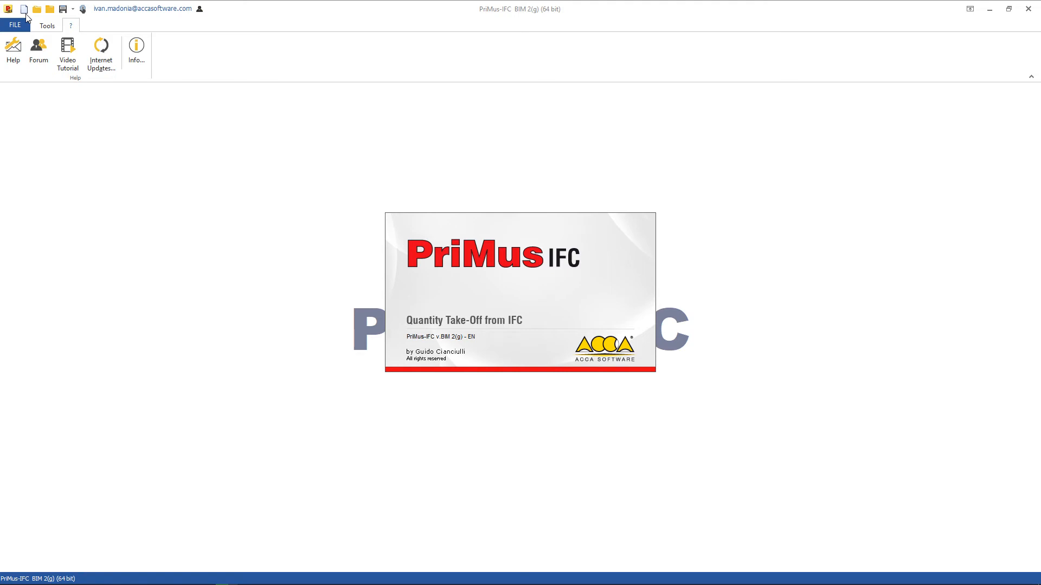
- Return to the FILE backstage New page with the IFC-file and 3D-model creation choices
left_click(15, 25)
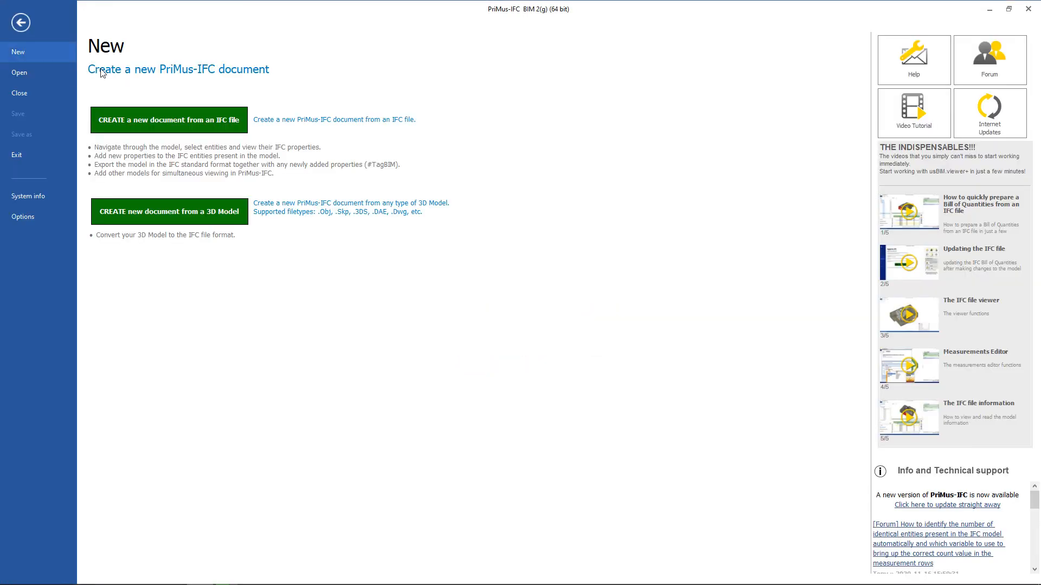
mouse_move(290, 233)
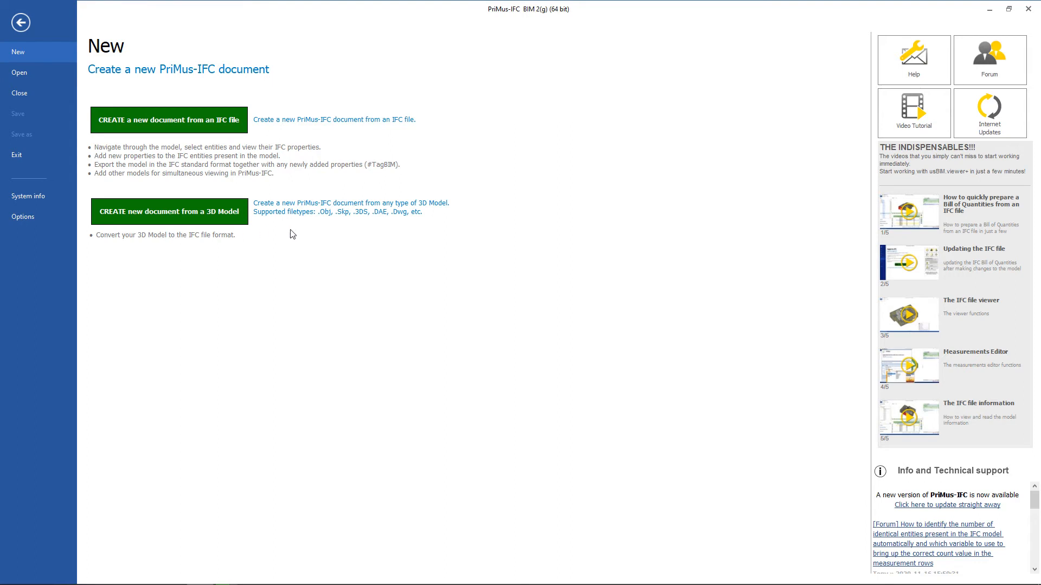
mouse_move(84, 155)
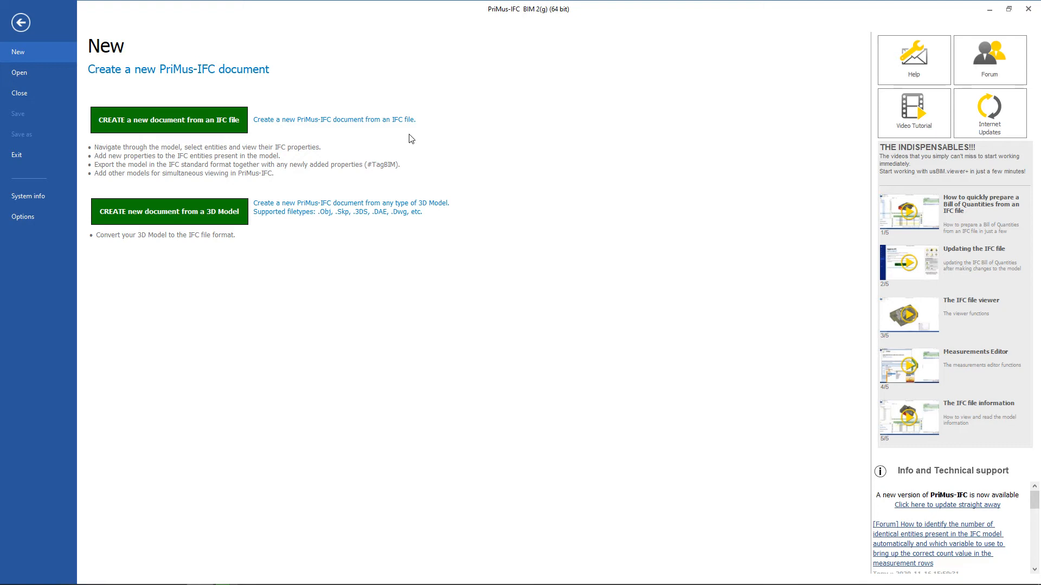
mouse_move(107, 141)
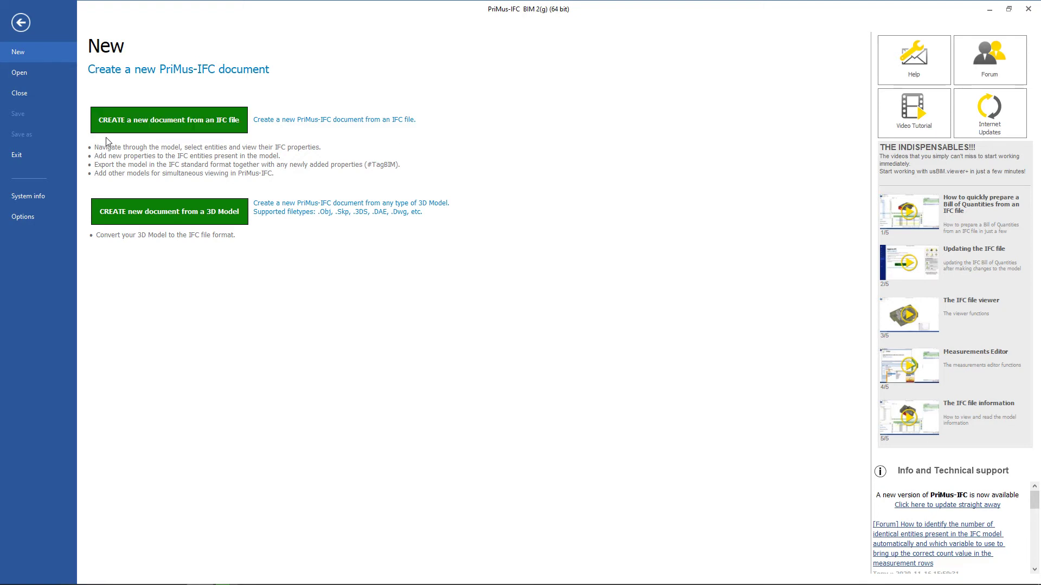
mouse_move(345, 230)
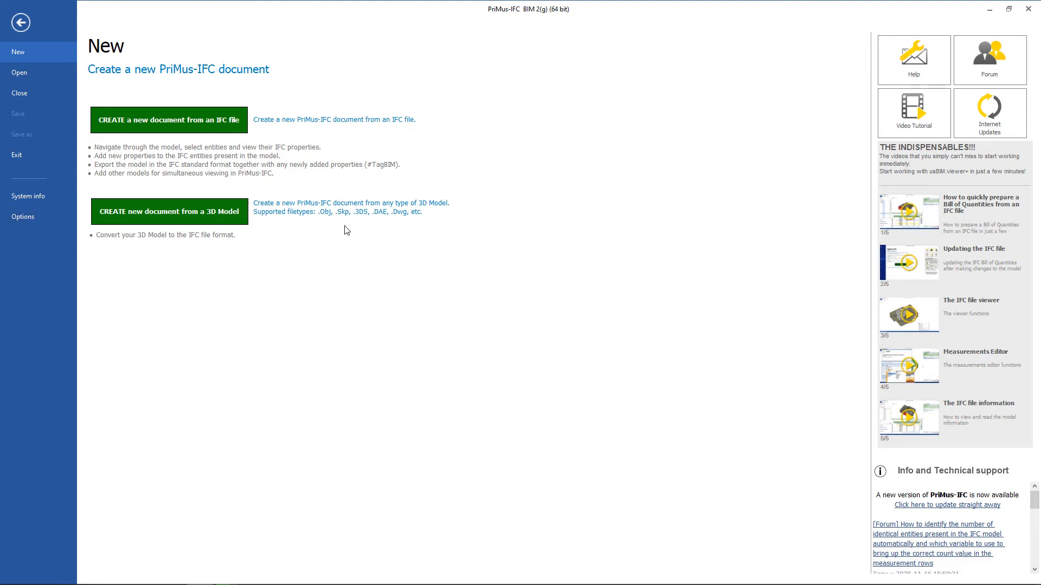
mouse_move(417, 232)
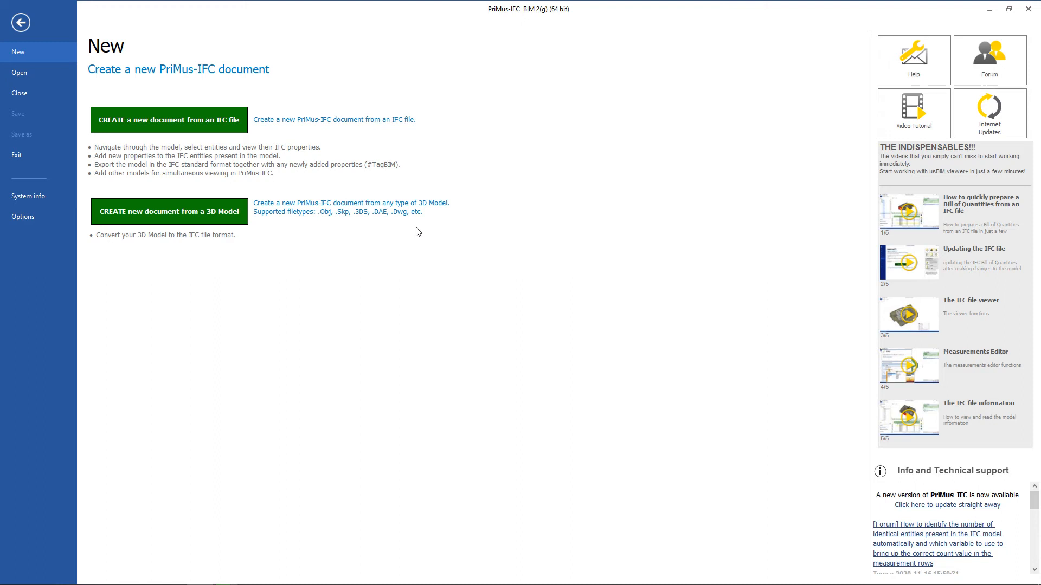
mouse_move(362, 234)
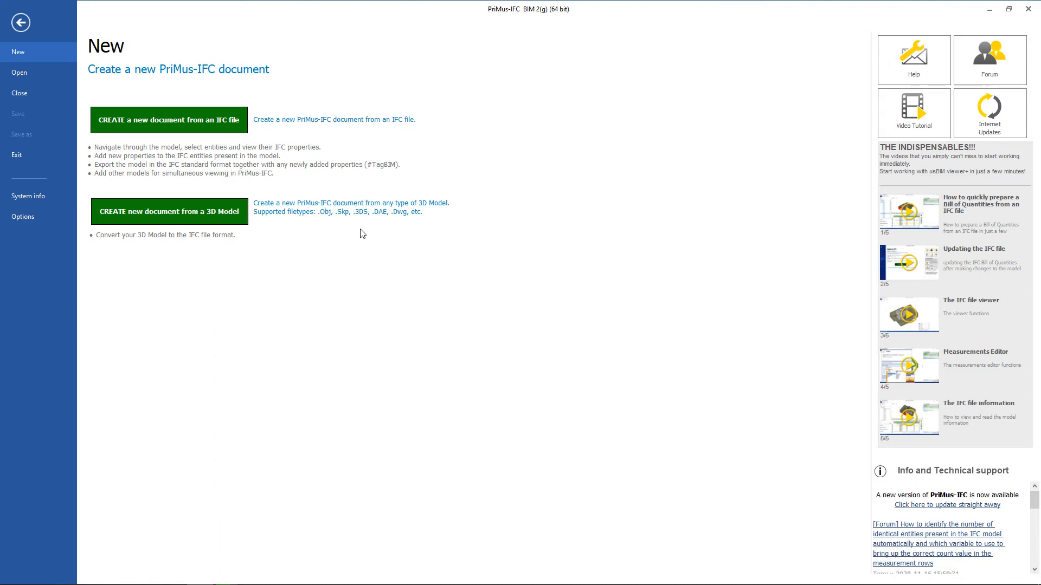
mouse_move(80, 232)
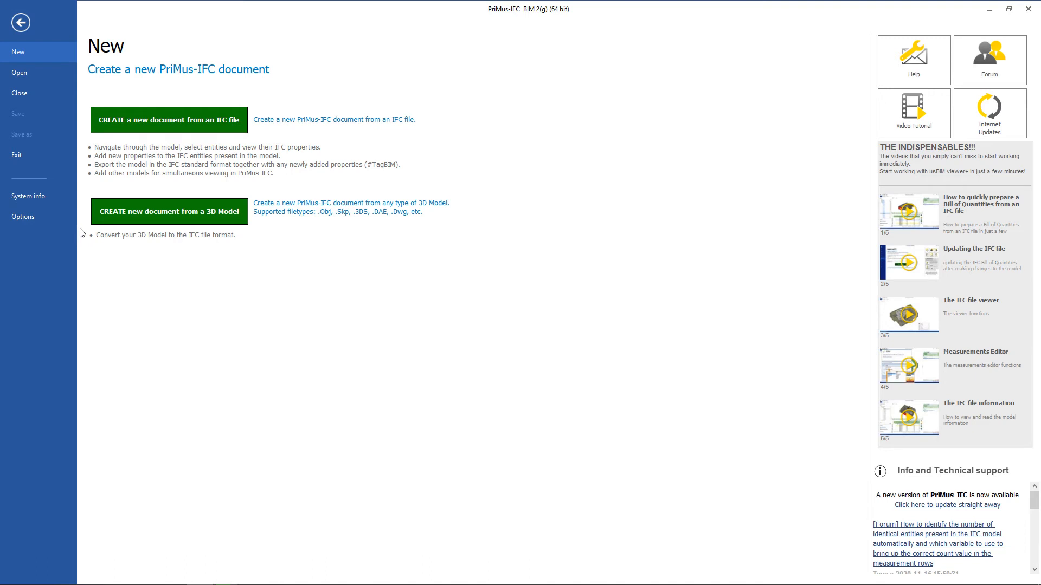
mouse_move(37, 73)
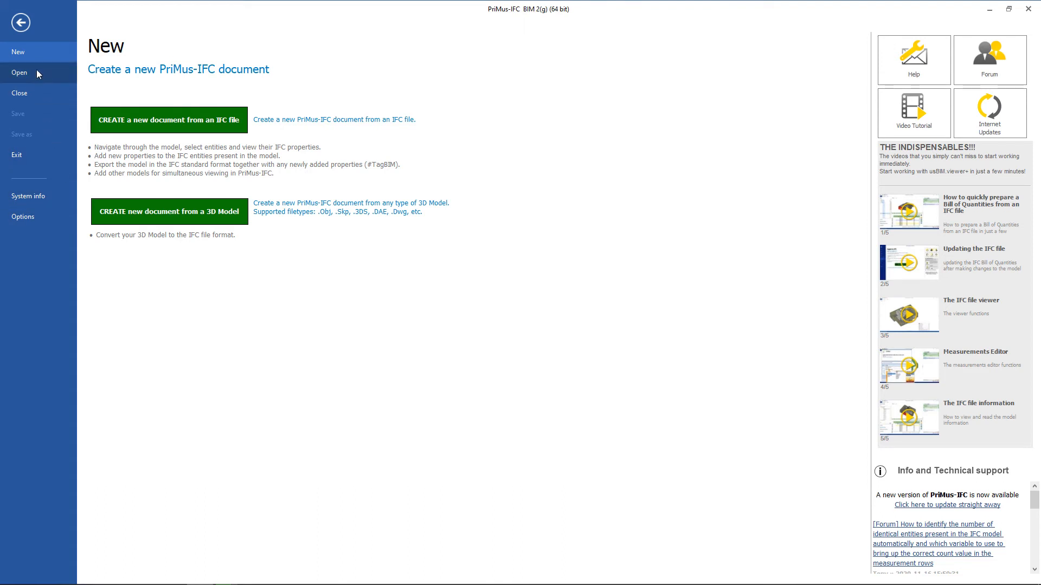
- Go to Open > Computer > Recent documents, listing the Example_03 IFC file
left_click(19, 72)
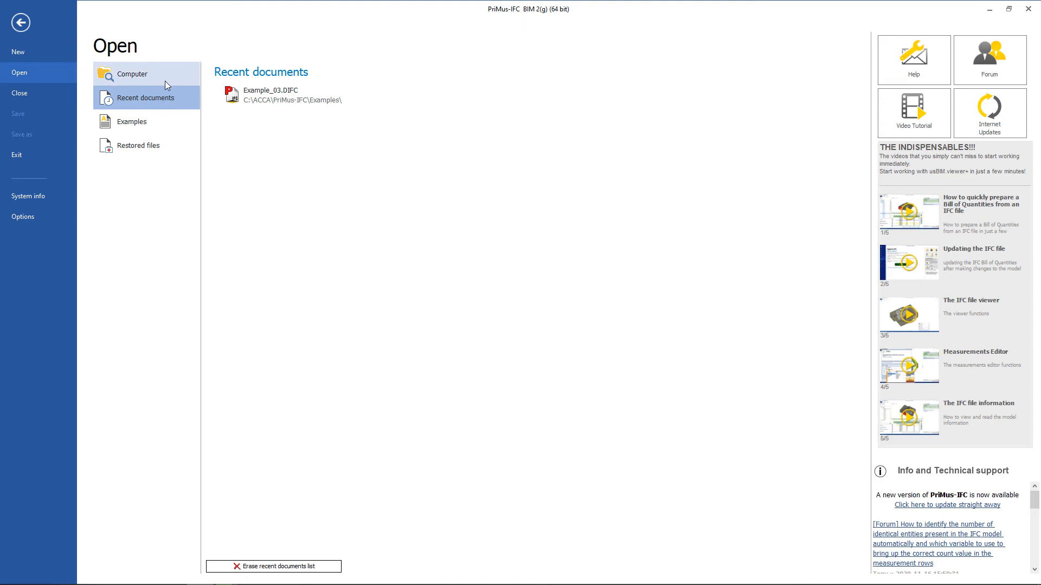
left_click(132, 74)
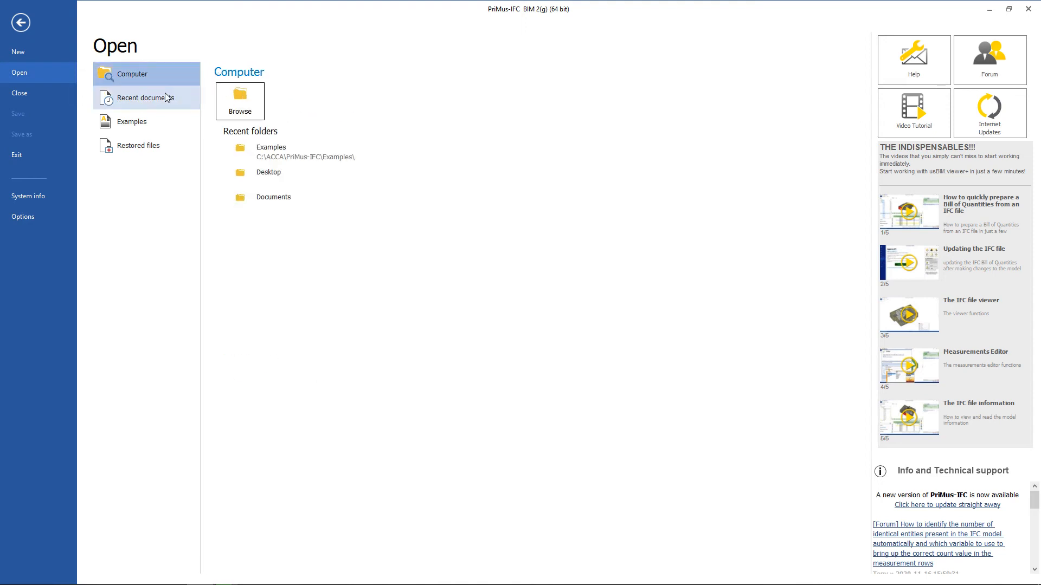
left_click(140, 98)
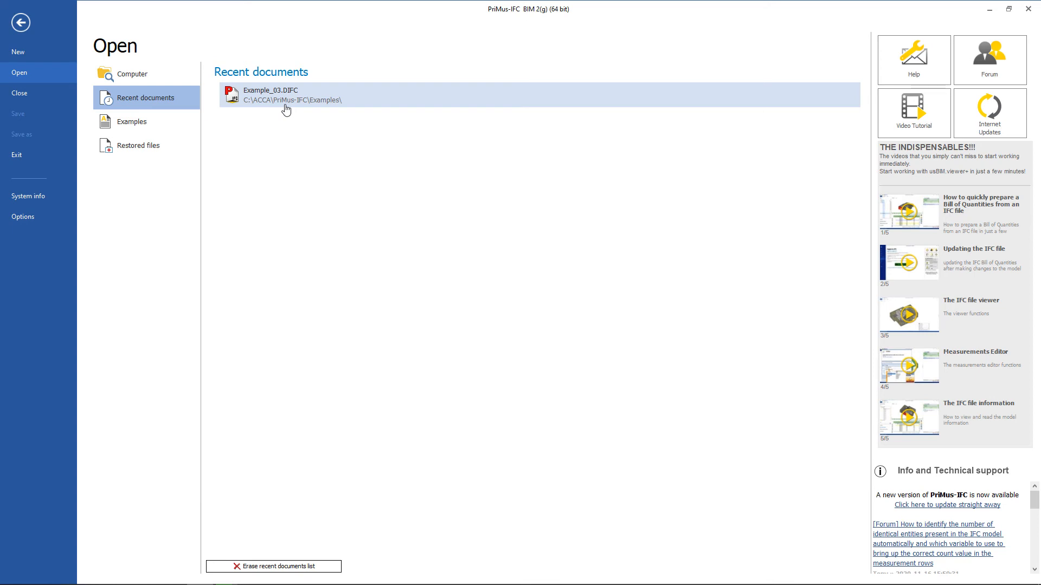
mouse_move(286, 100)
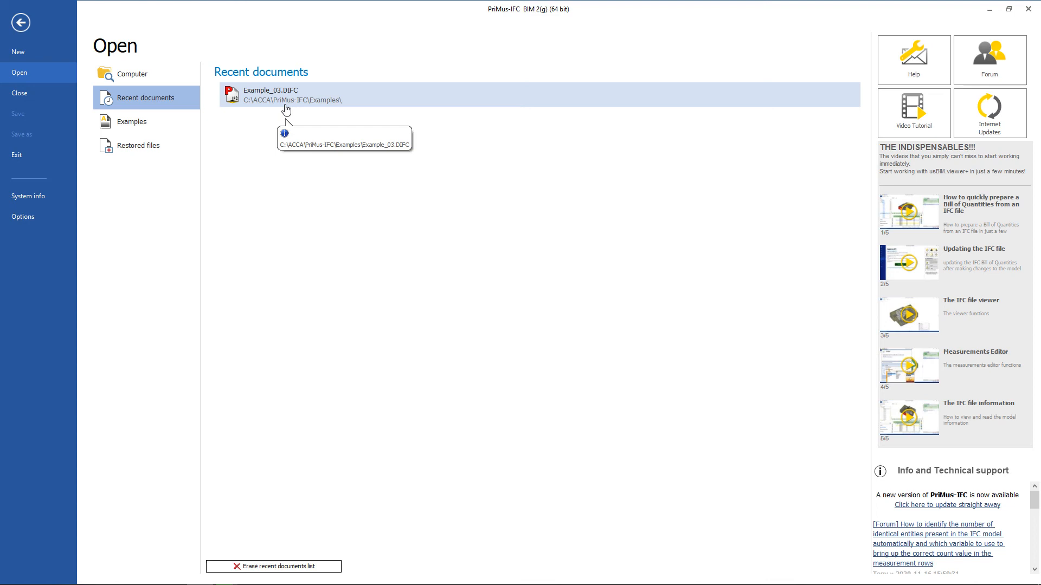
mouse_move(183, 129)
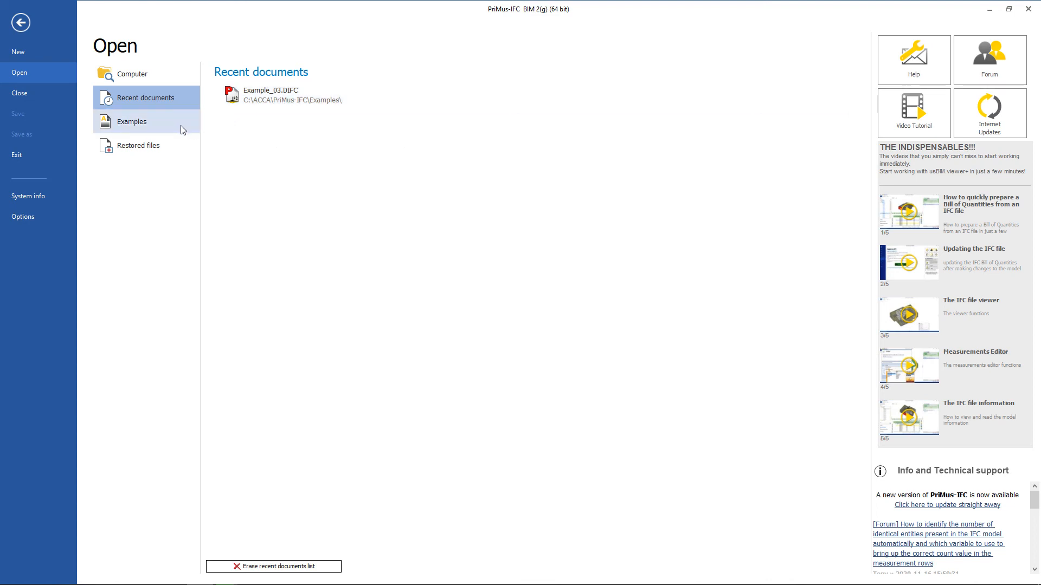
- Switch to Examples, listing Example_01.DIFC through Example_03.DIFC
left_click(132, 121)
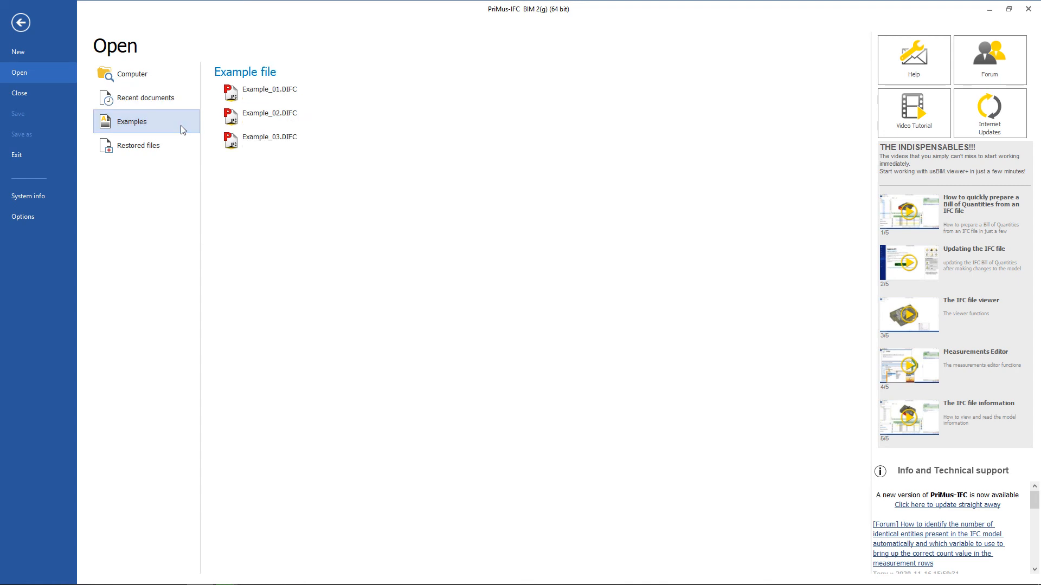
mouse_move(206, 117)
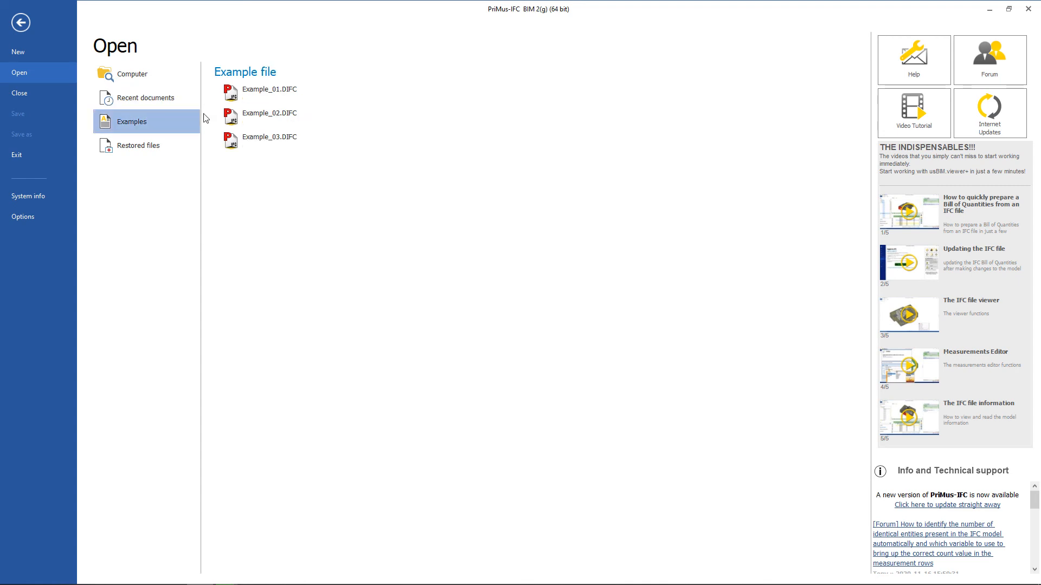
mouse_move(172, 155)
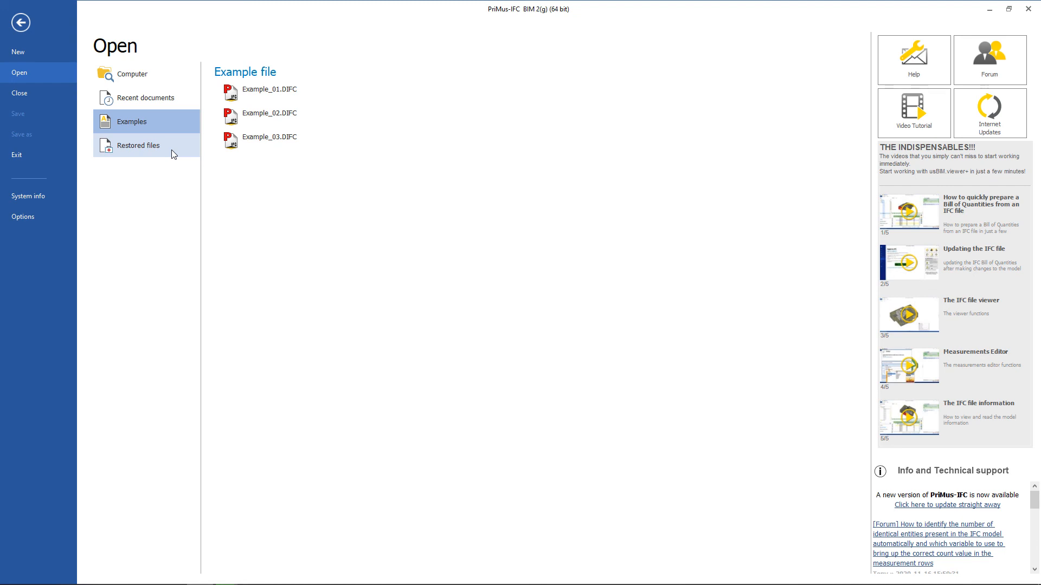
mouse_move(86, 147)
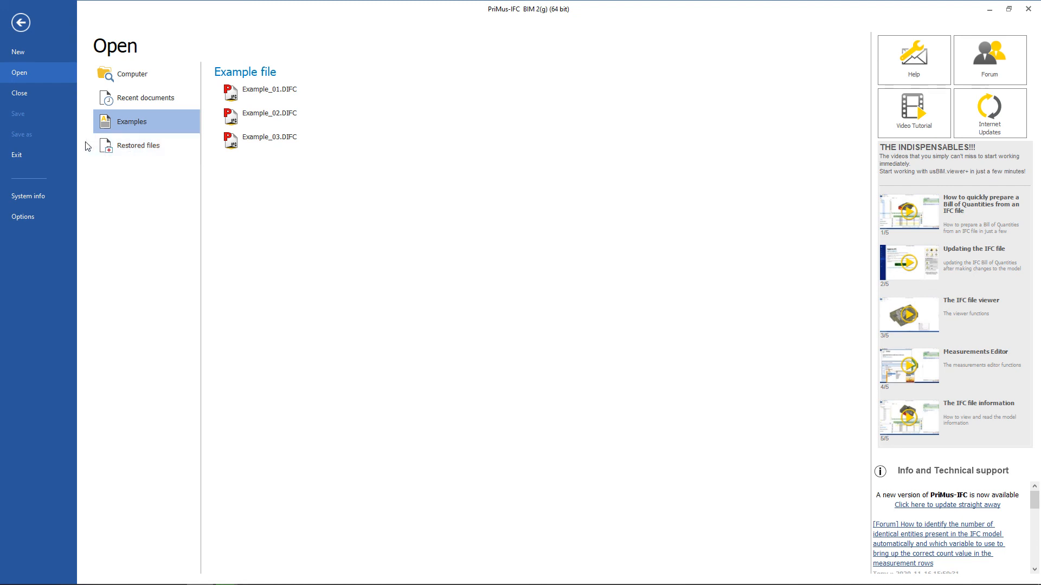
mouse_move(18, 114)
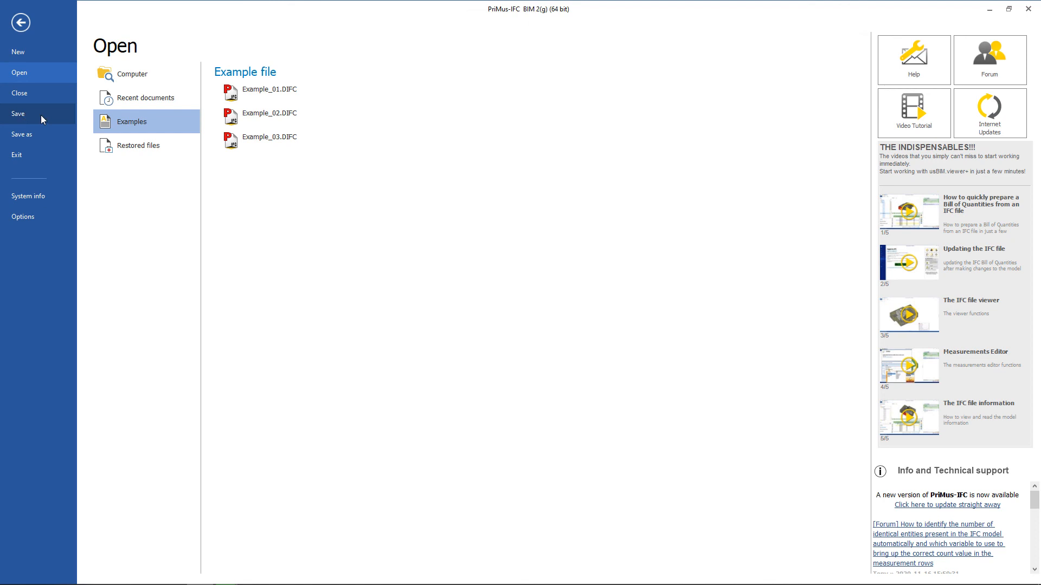
mouse_move(63, 139)
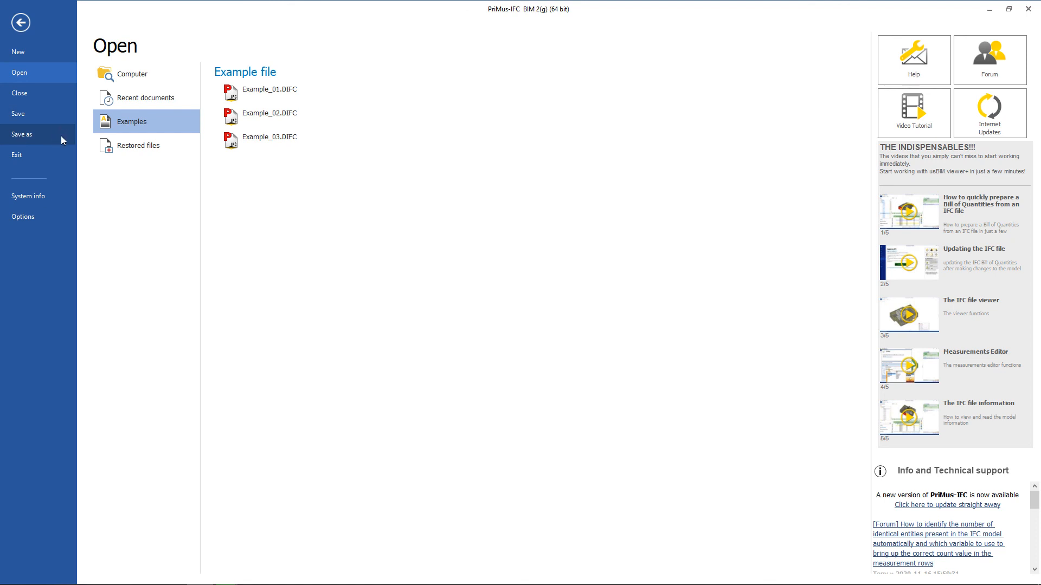
mouse_move(45, 137)
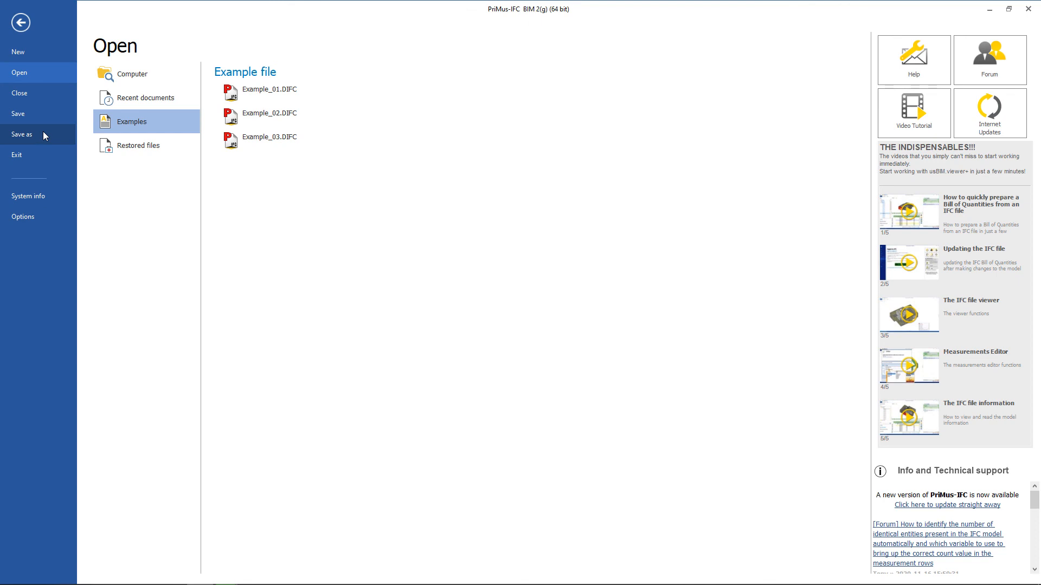
mouse_move(41, 93)
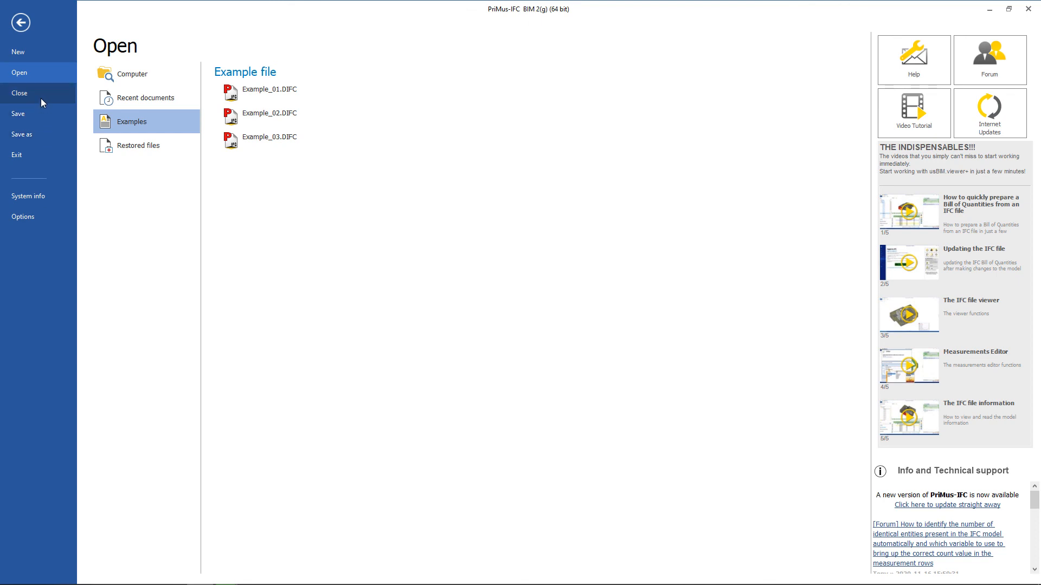
mouse_move(37, 114)
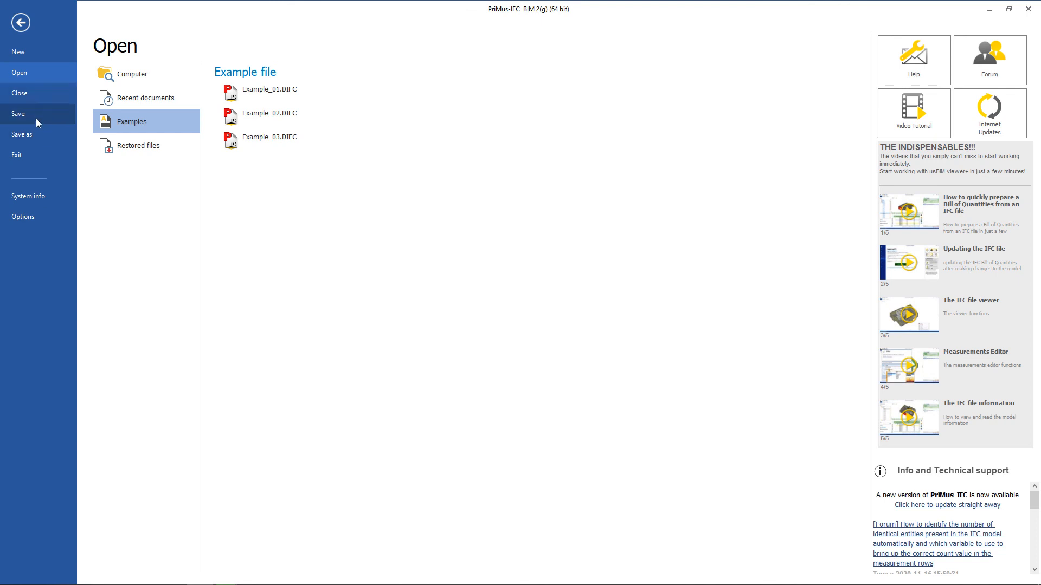
mouse_move(37, 160)
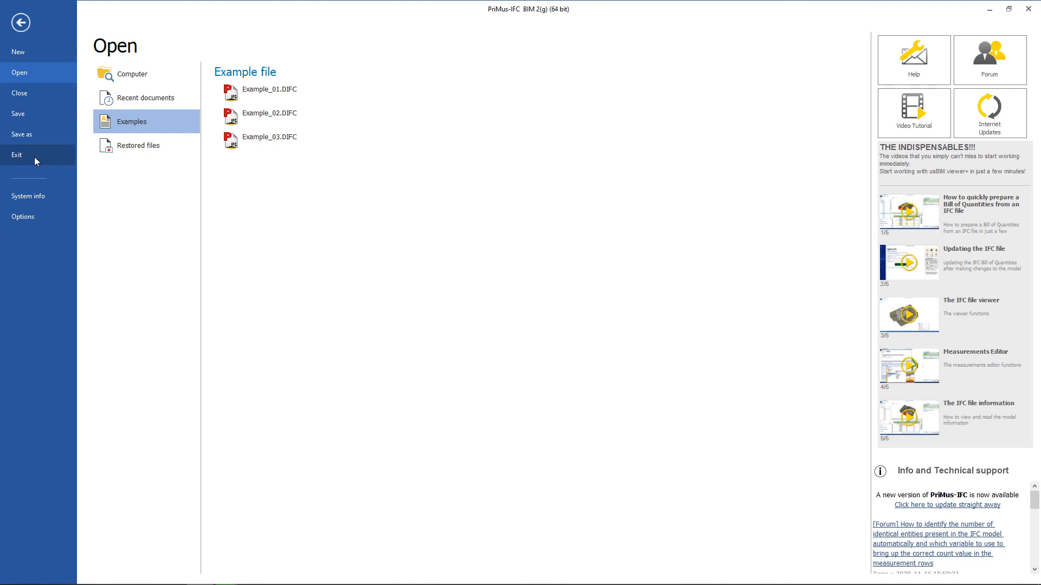